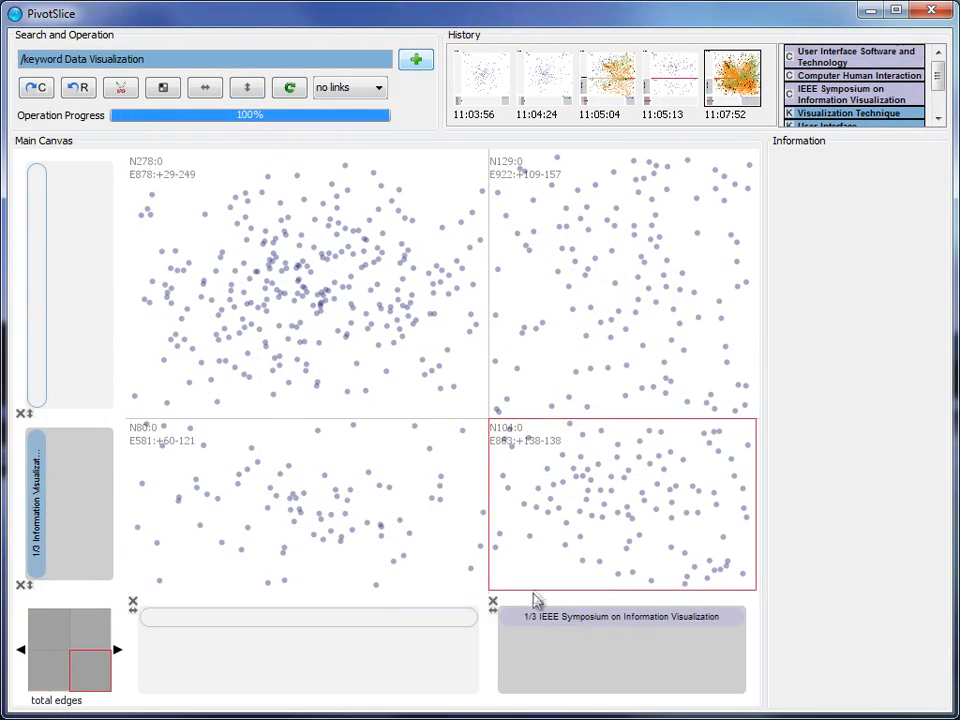
Step: Load the citation dataset so all 591 papers and 1866 edges sit in one cell
click(505, 625)
text(visualization)
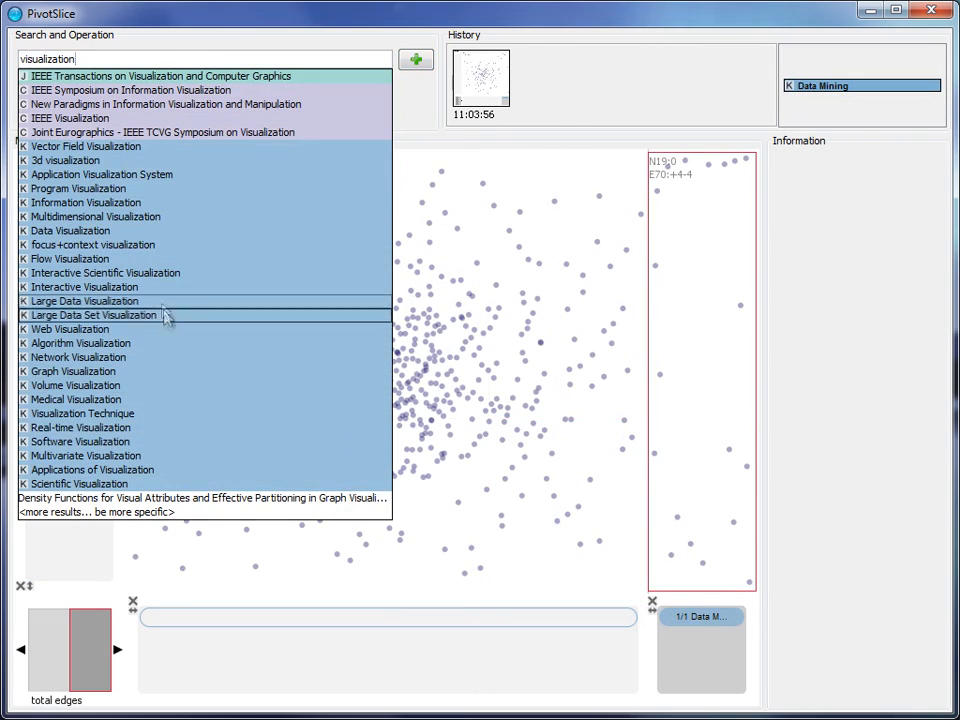
click(70, 230)
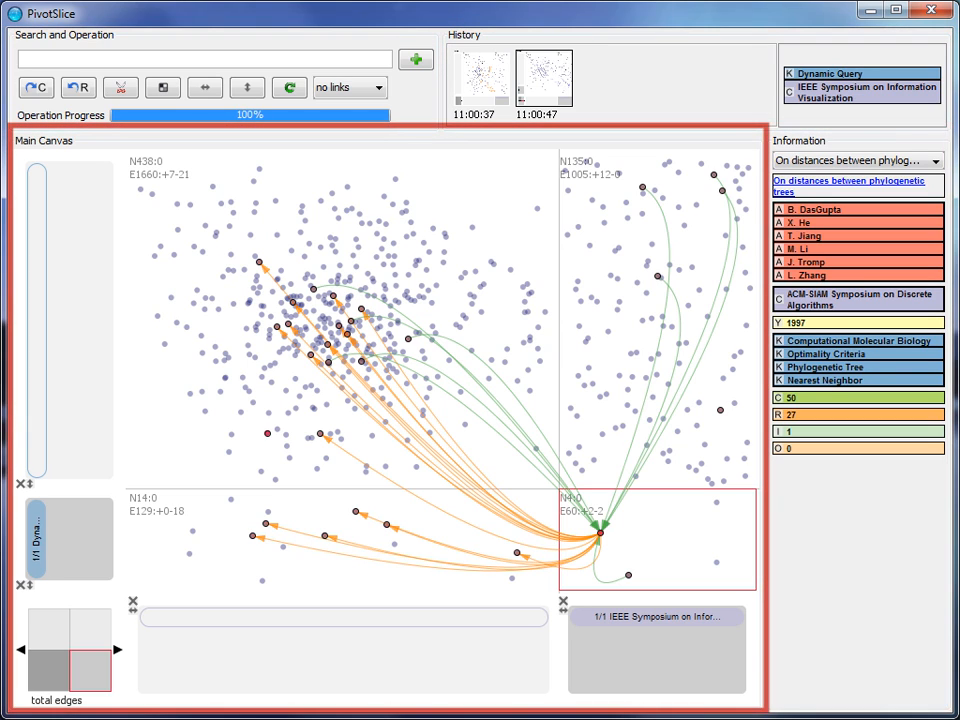
click(65, 645)
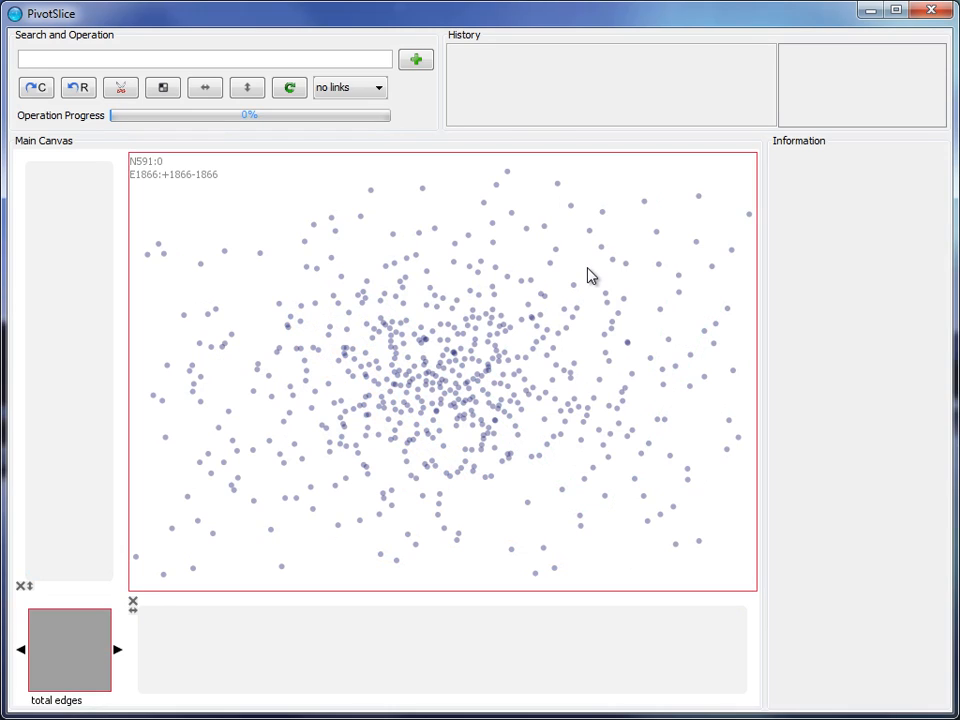
Step: Search 'data' and add a Data Mining keyword filter, splitting off 19 papers from 572
click(205, 59)
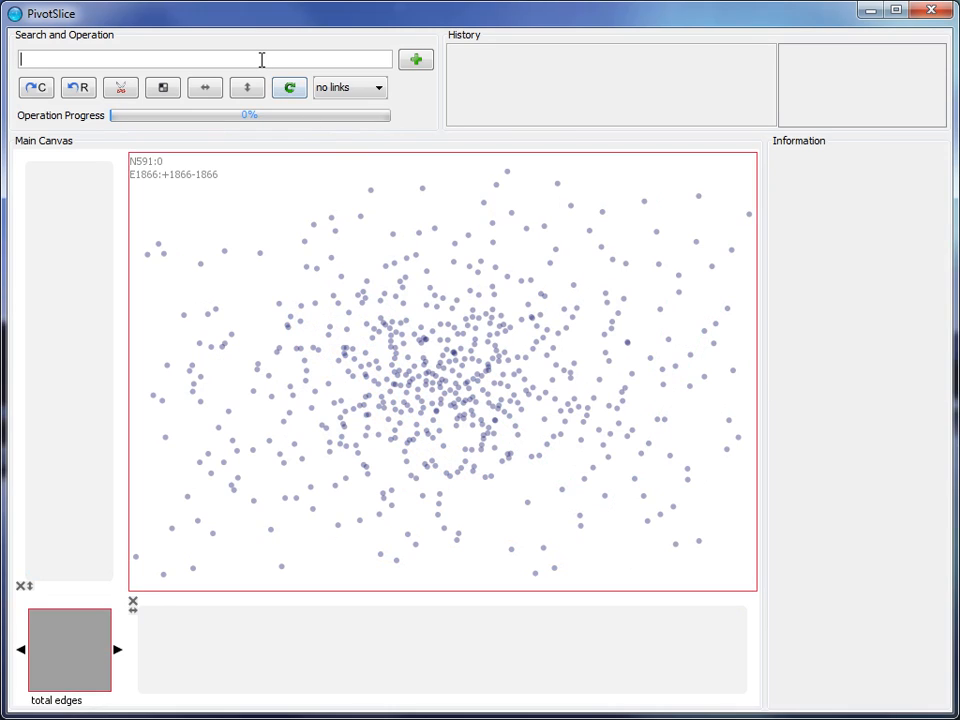
text(dat)
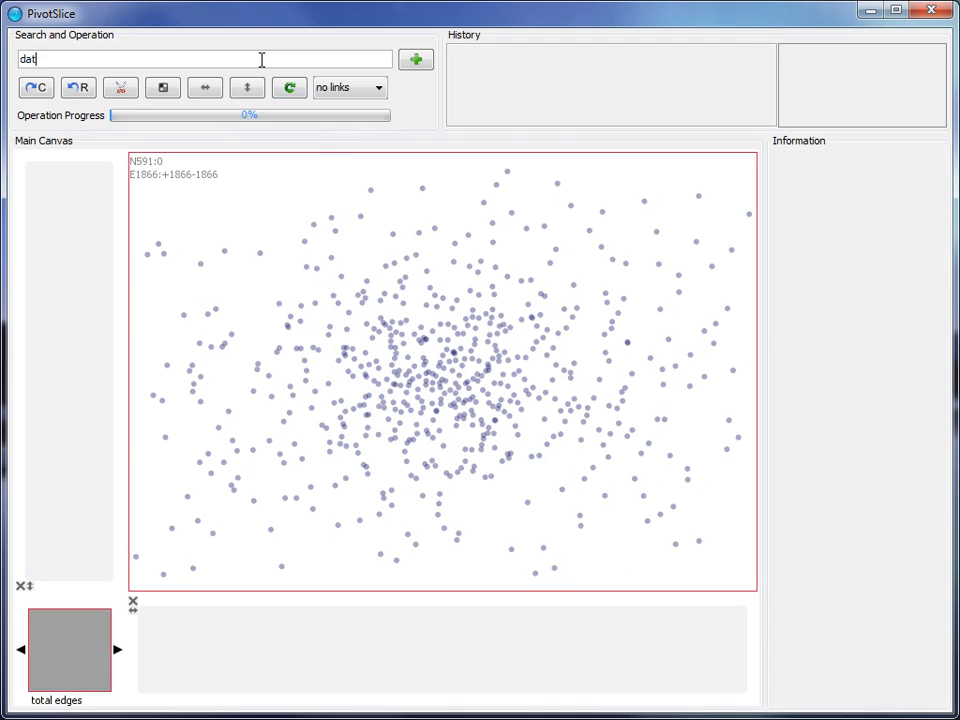
text(a)
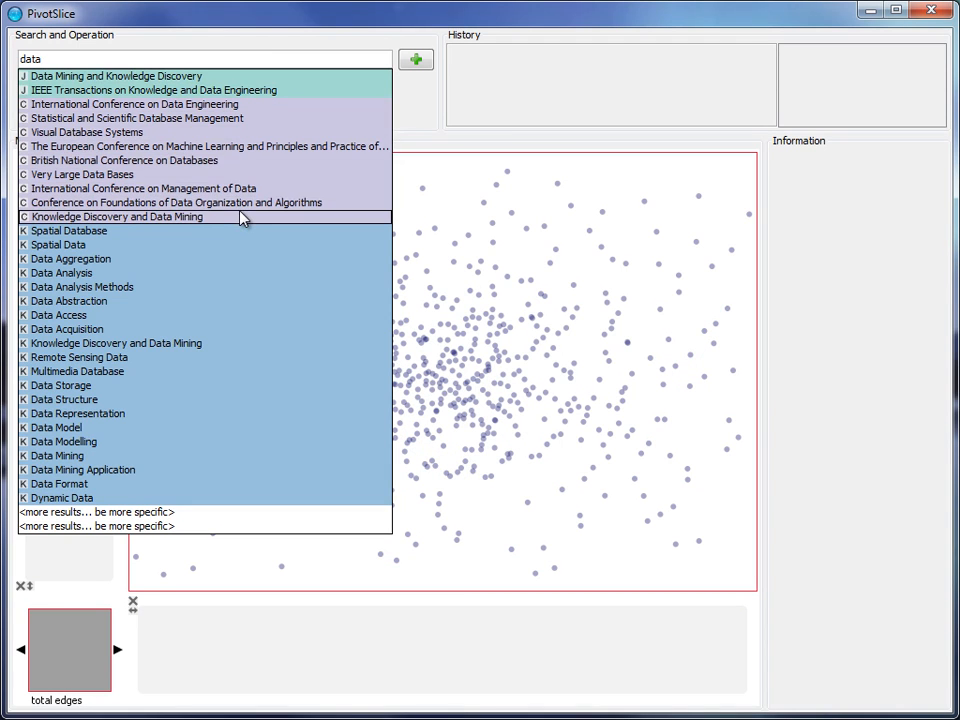
mouse_move(220, 343)
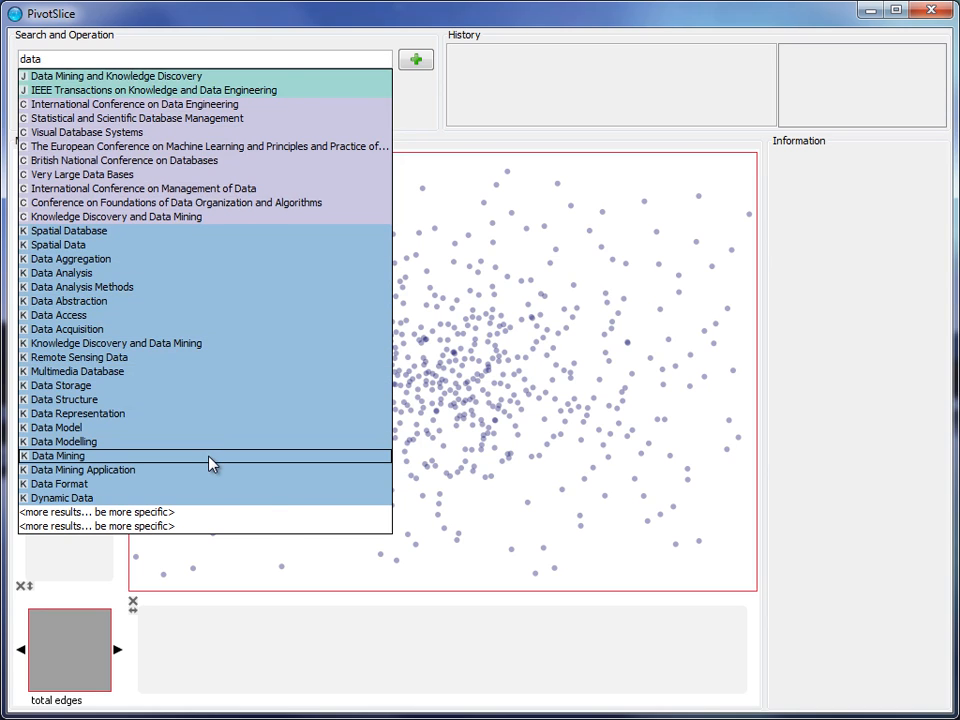
click(57, 455)
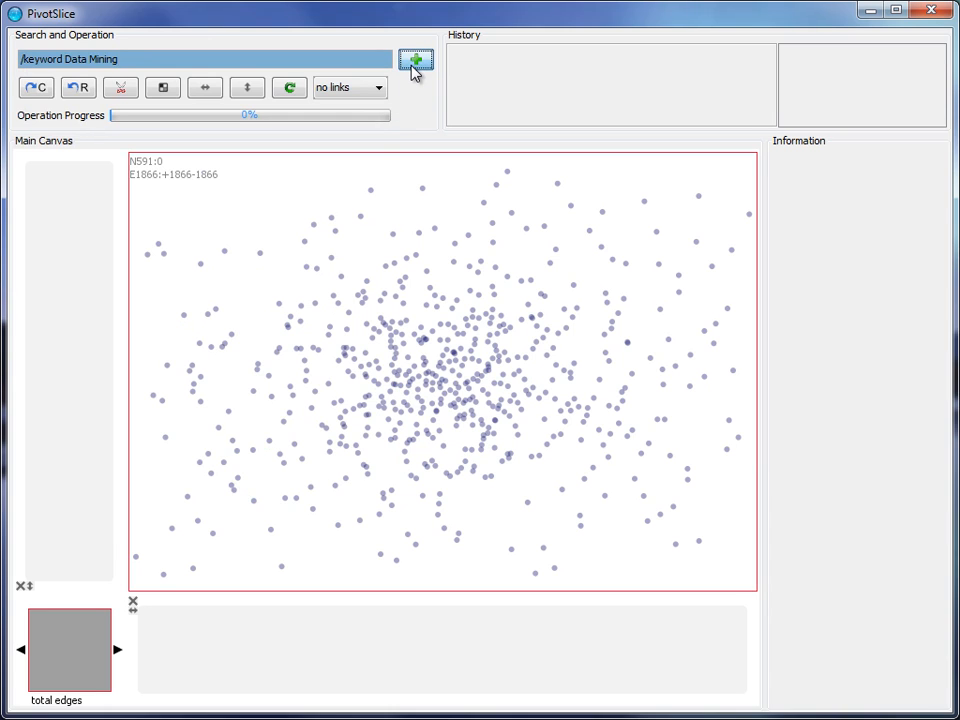
click(415, 60)
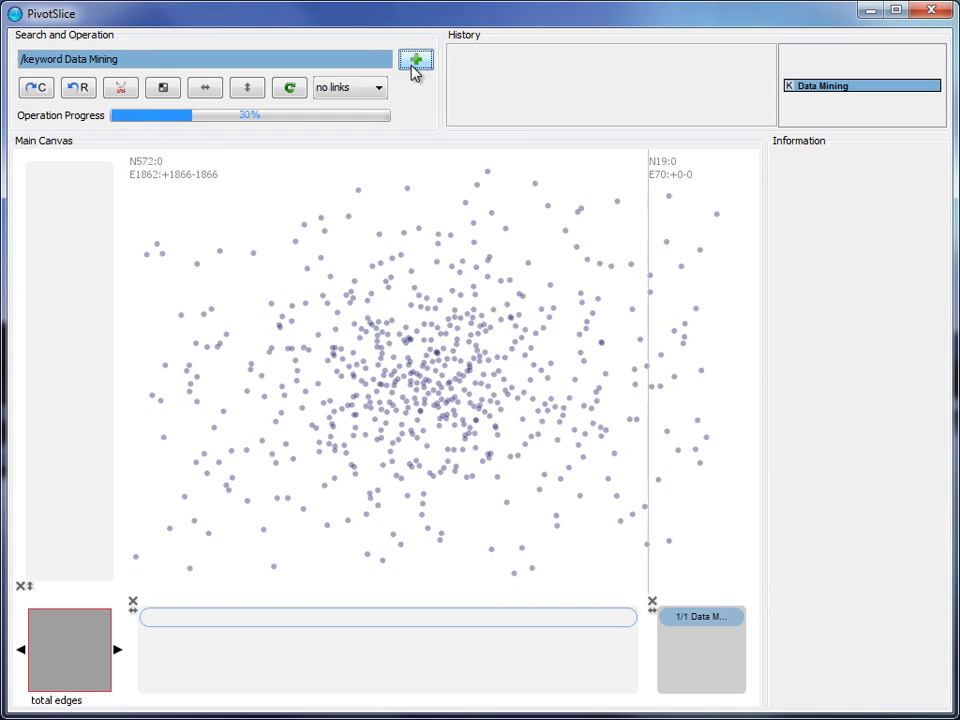
click(415, 60)
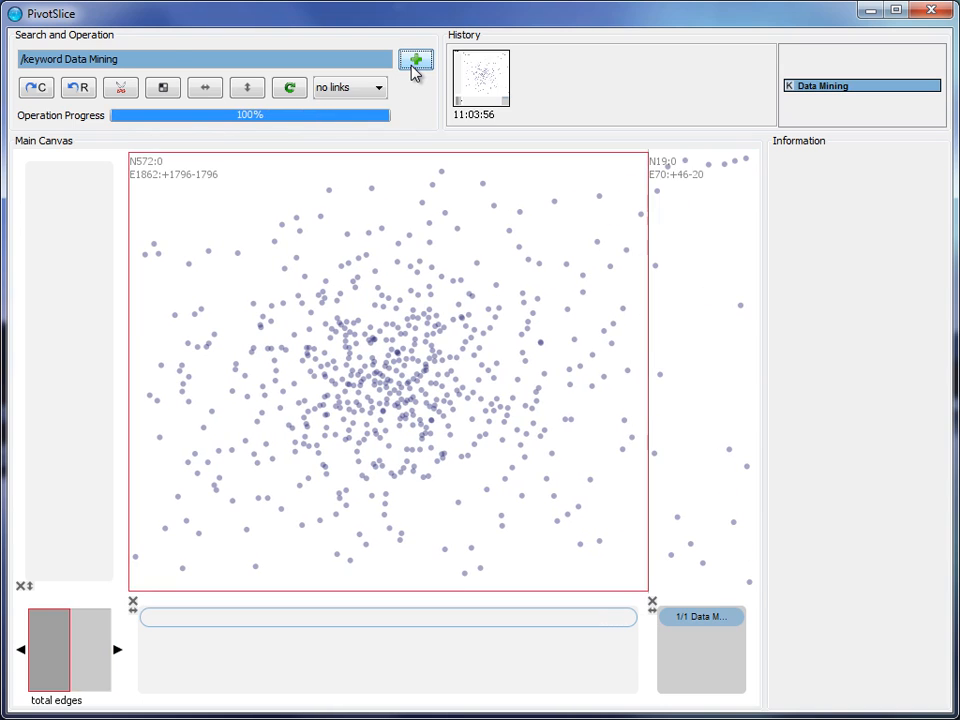
Step: Add the Data Visualization keyword to the Data Mining column, now 46 papers versus 545
text(visualization)
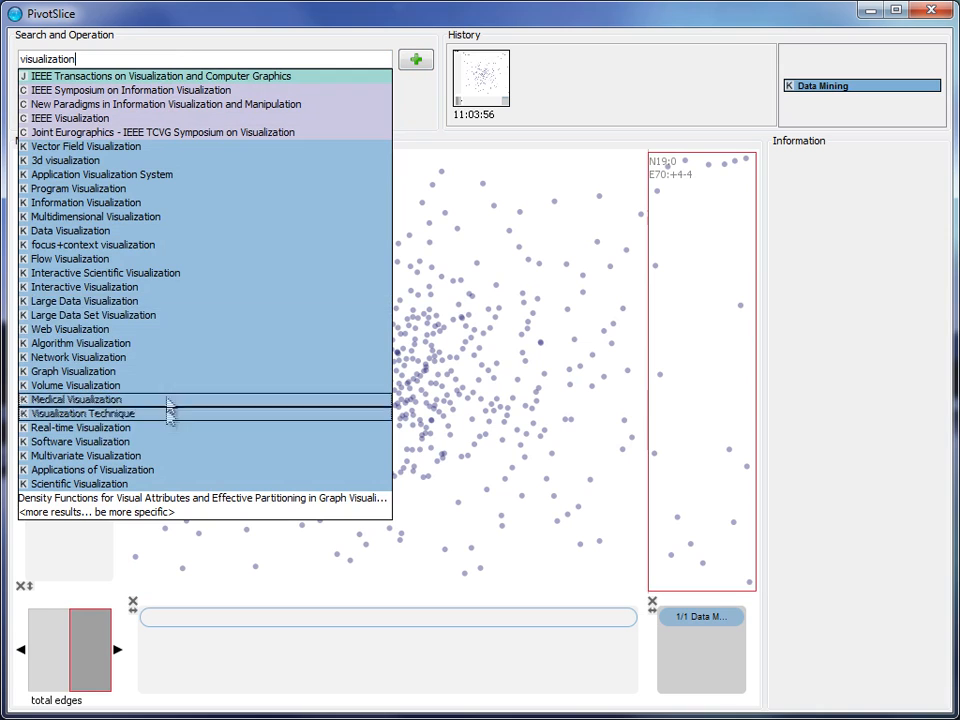
click(70, 230)
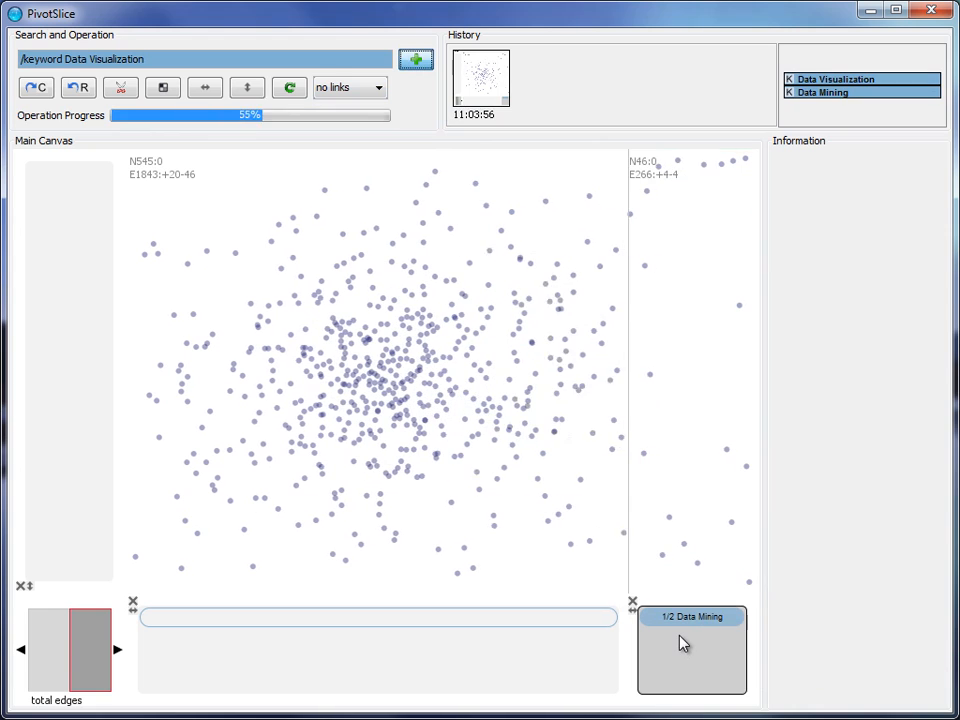
click(691, 650)
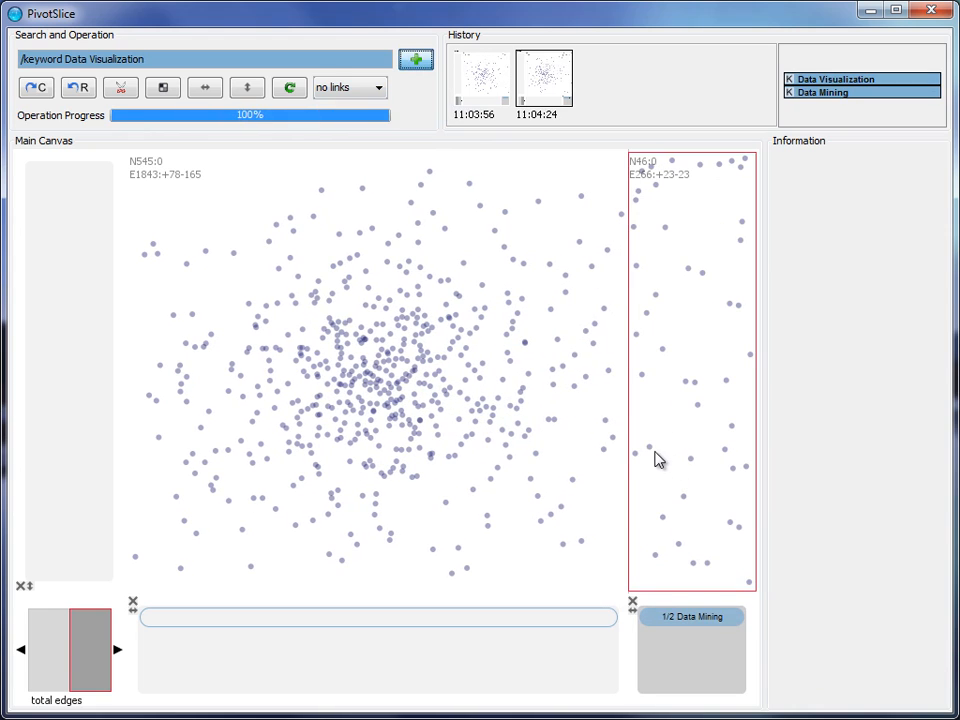
mouse_move(695, 391)
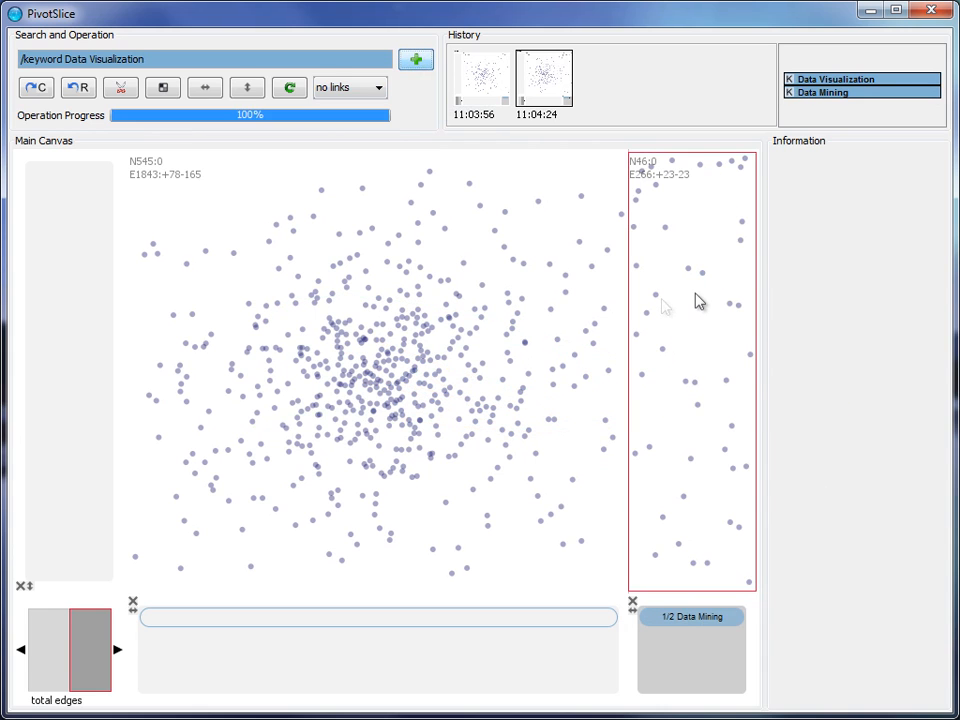
Step: Show the keyword column's citation links and summary, scrolling through the Information panel
right_click(700, 302)
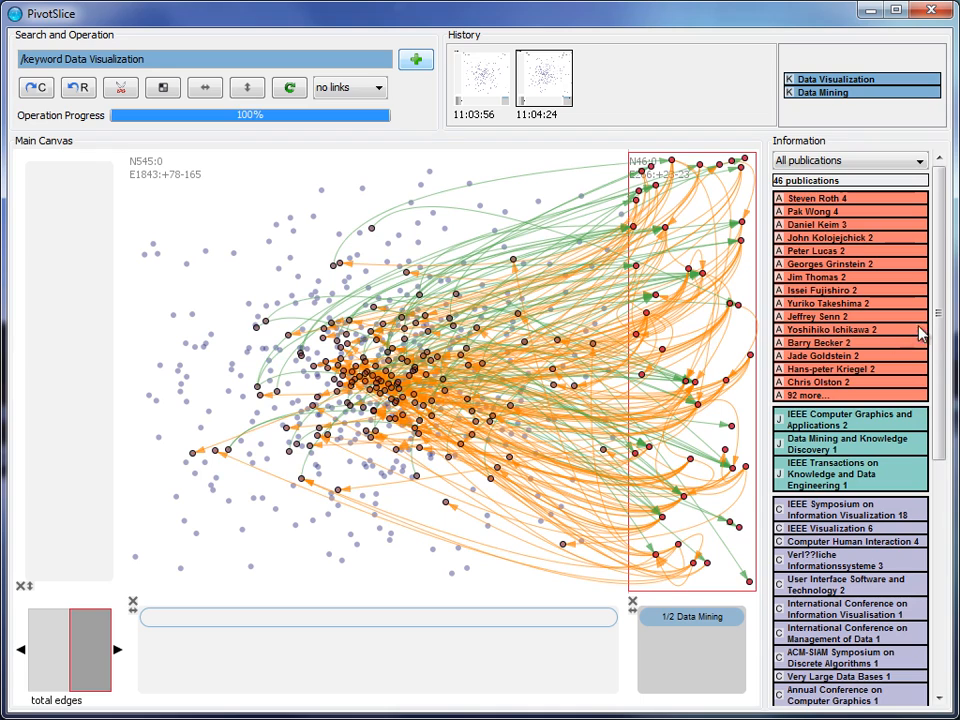
scroll(down, 3)
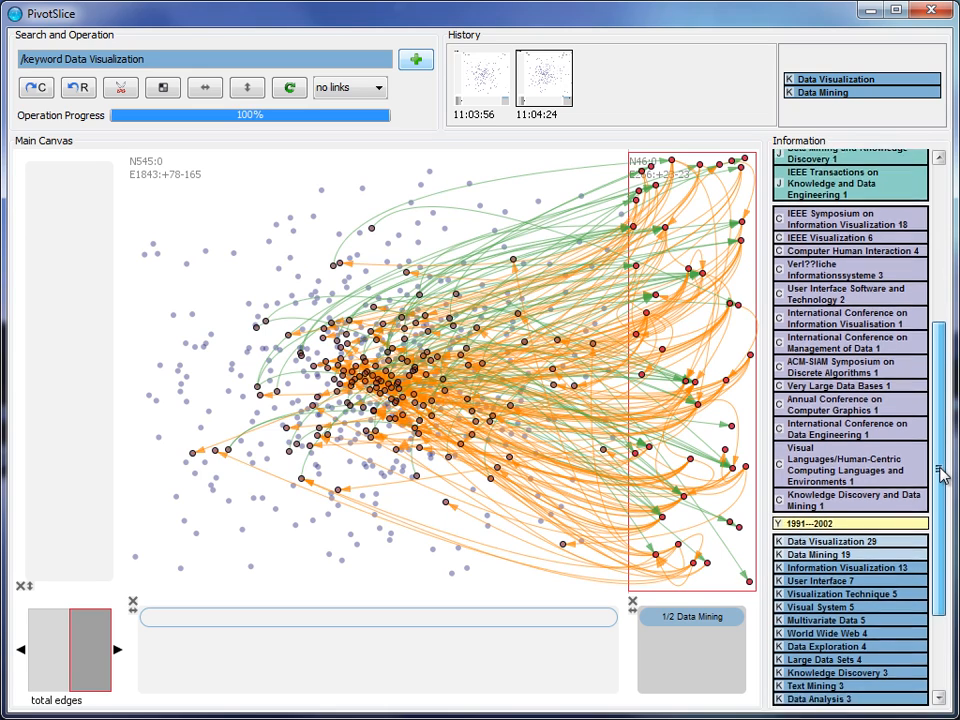
scroll(down, 3)
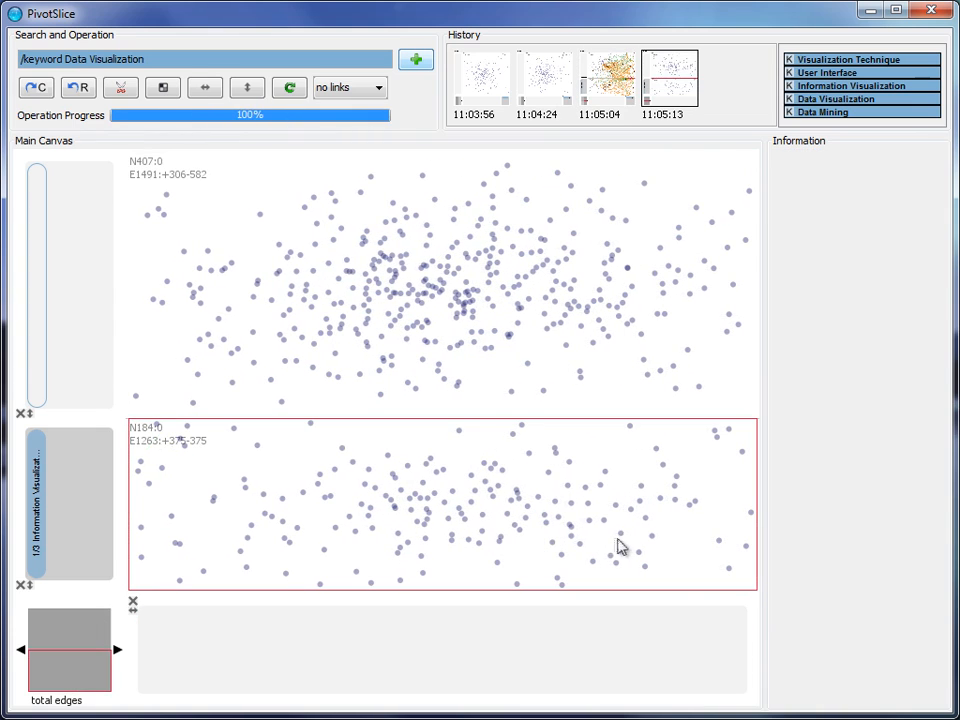
Step: Show citation links for the Information Visualization row and scroll its info panel
right_click(620, 546)
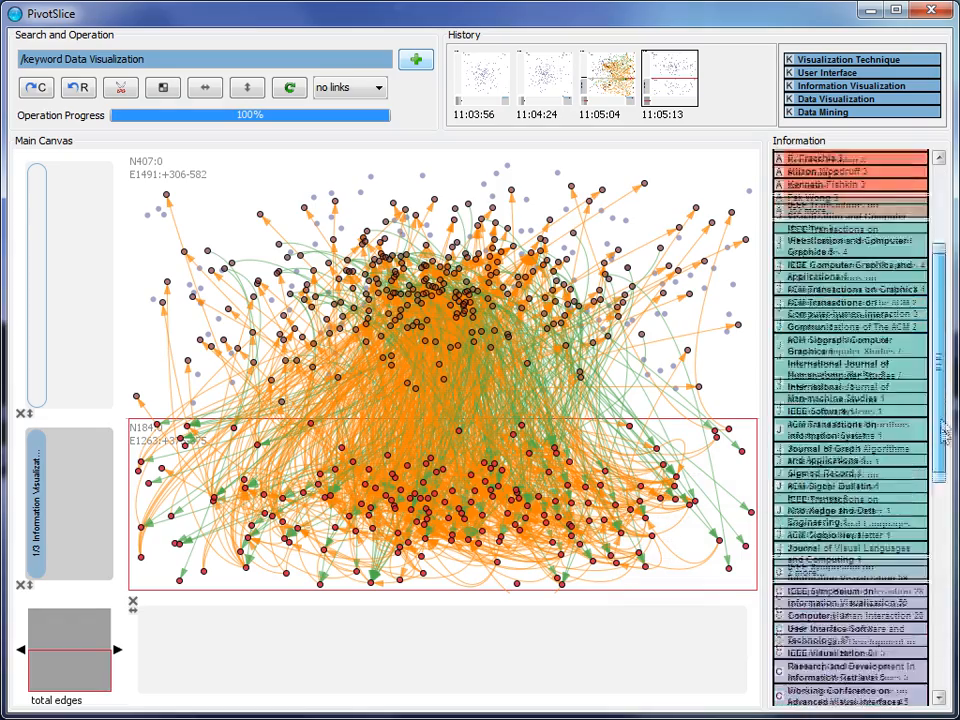
scroll(down, 3)
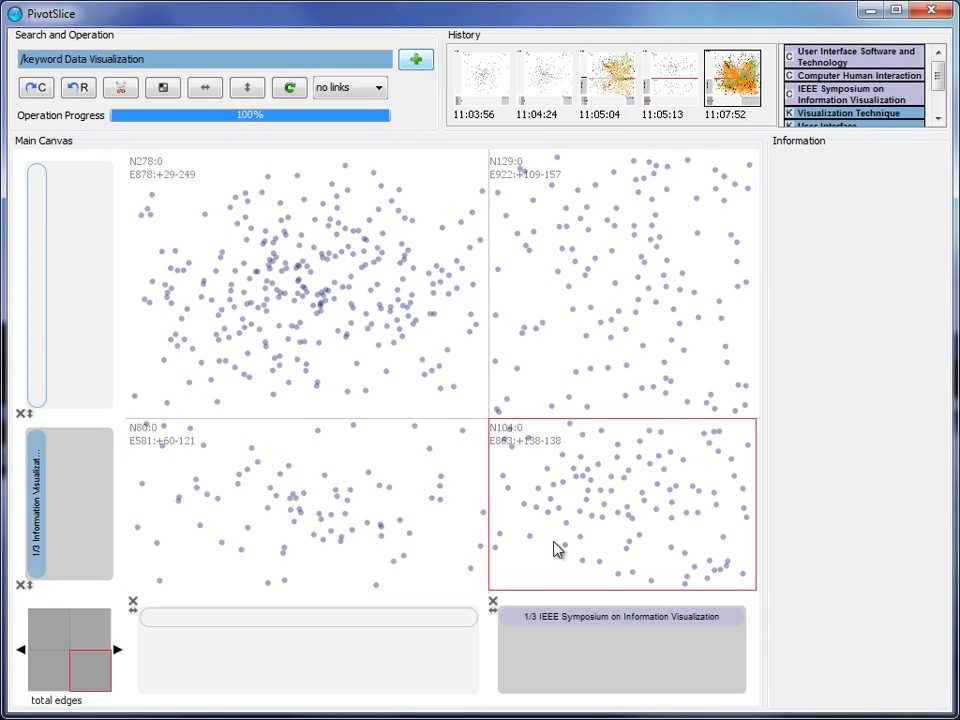
mouse_move(515, 632)
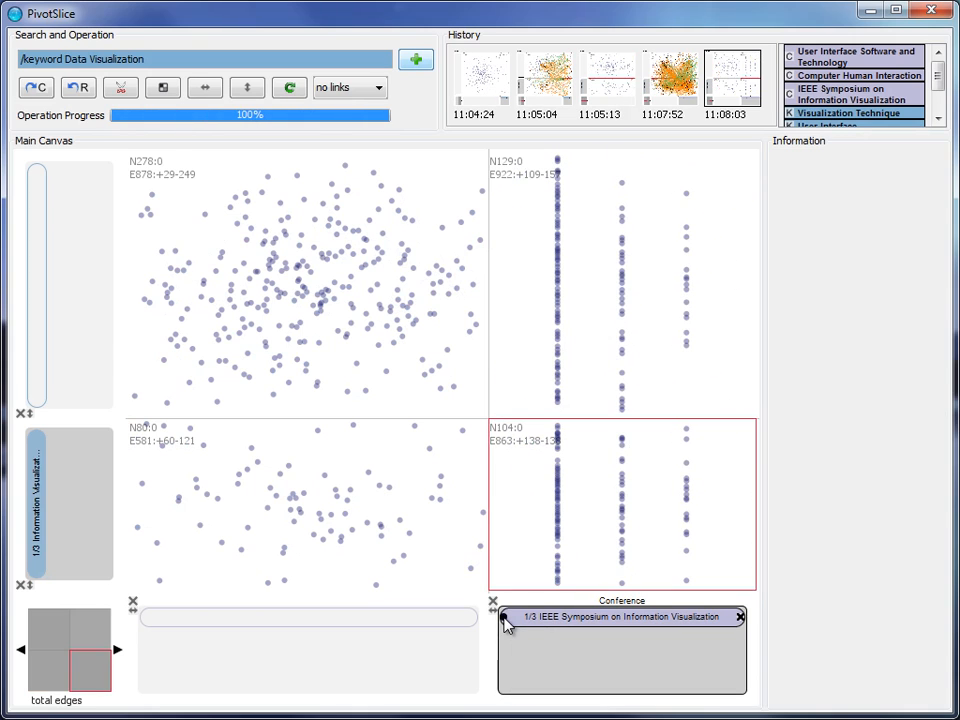
Step: Inspect the details and citations of one conference paper node
click(556, 580)
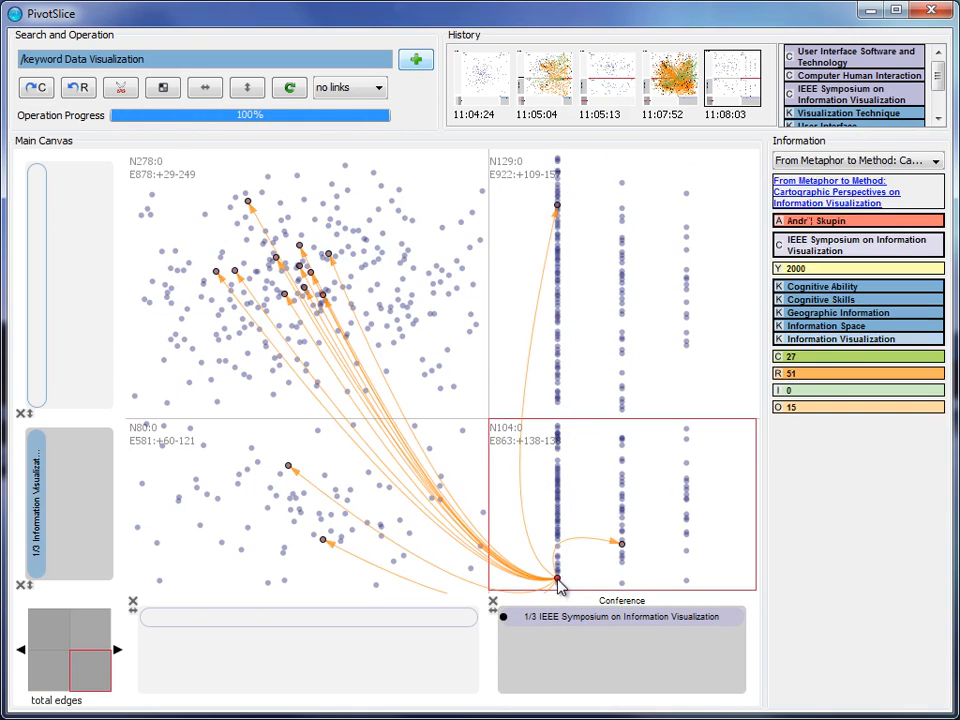
click(557, 525)
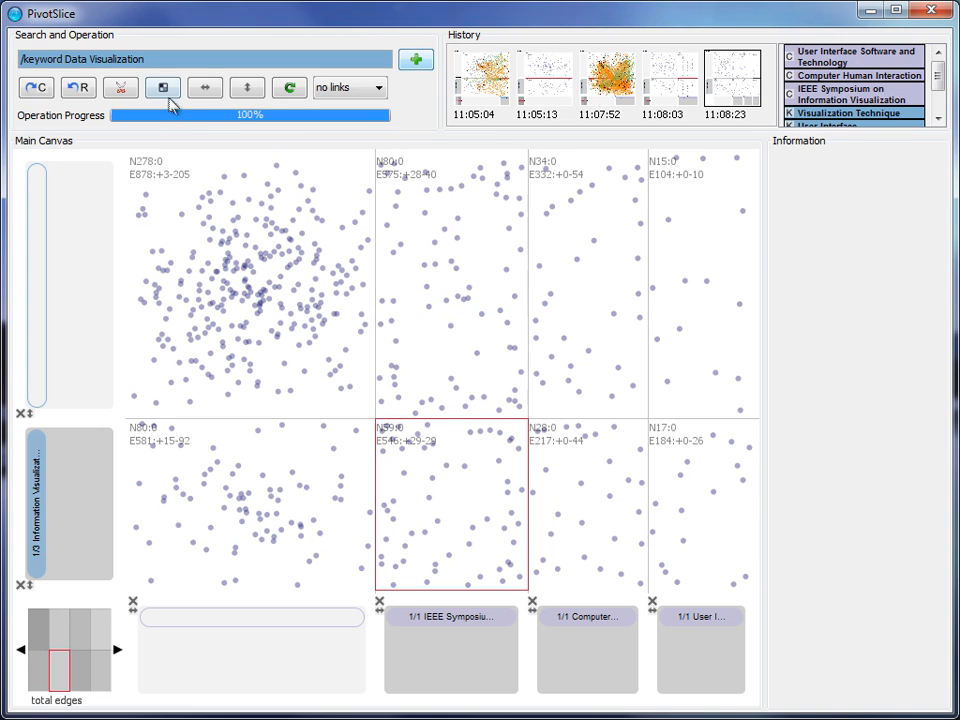
Step: Use the top toolbar to begin the Direct Manipulation and InfoVis 1992–1999 split
click(163, 88)
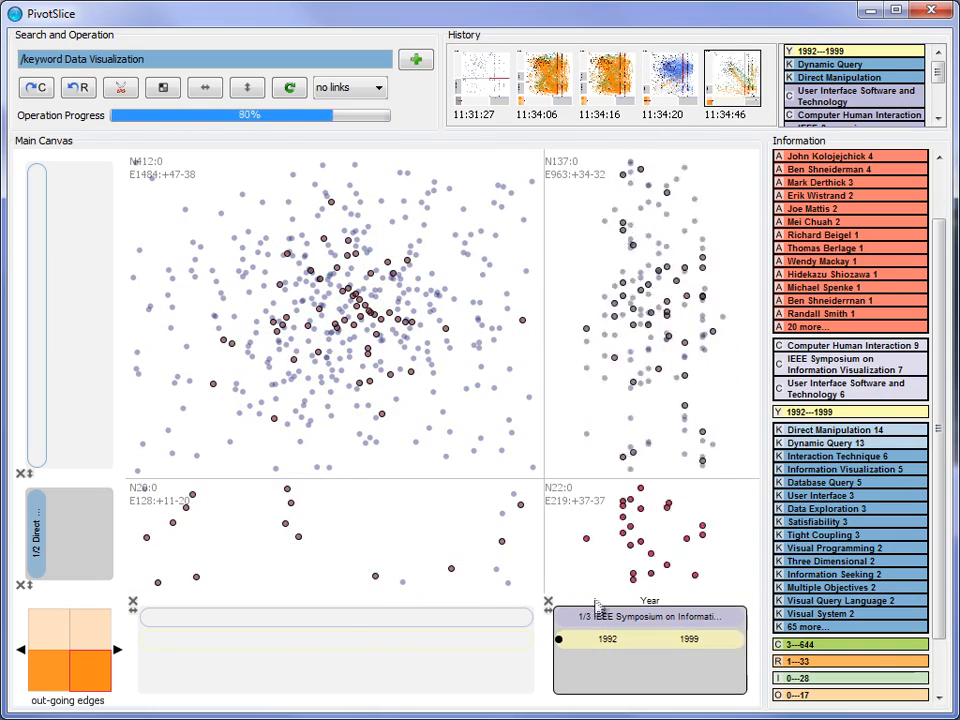
Step: Collapse the Direct Manipulation InfoVis cell into year bubbles, inspect 1994, then pick the InfoVis-only cell
click(247, 88)
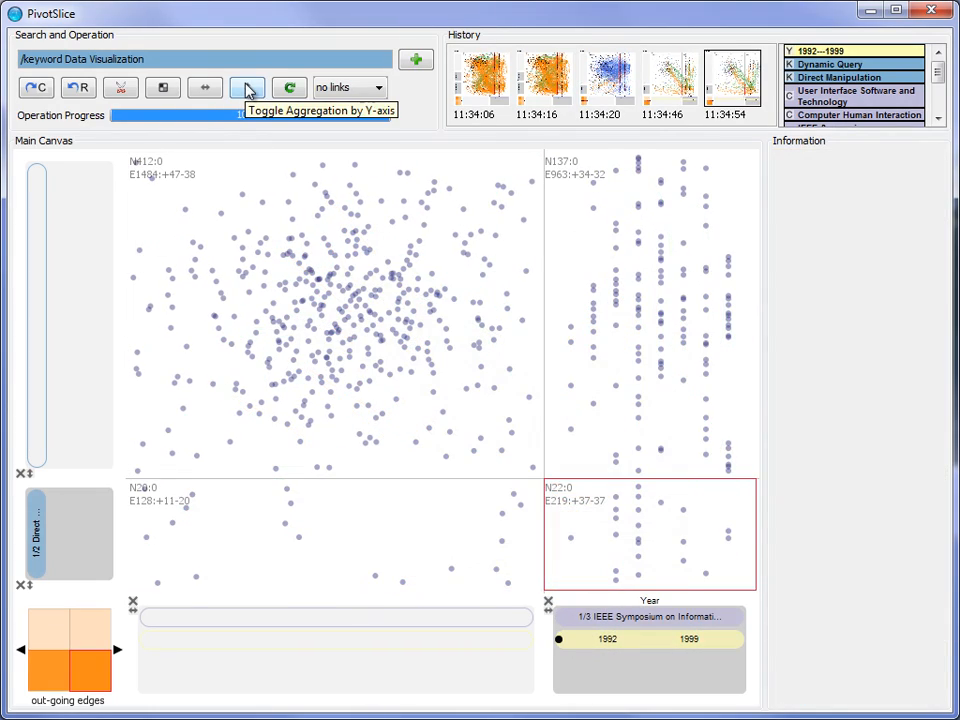
click(247, 87)
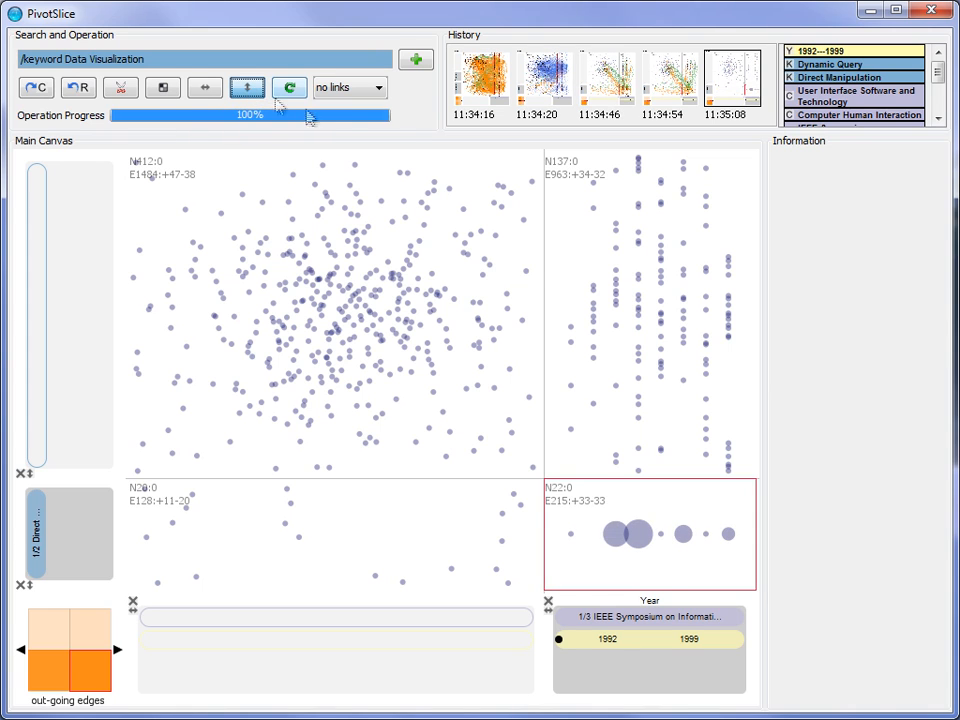
click(620, 533)
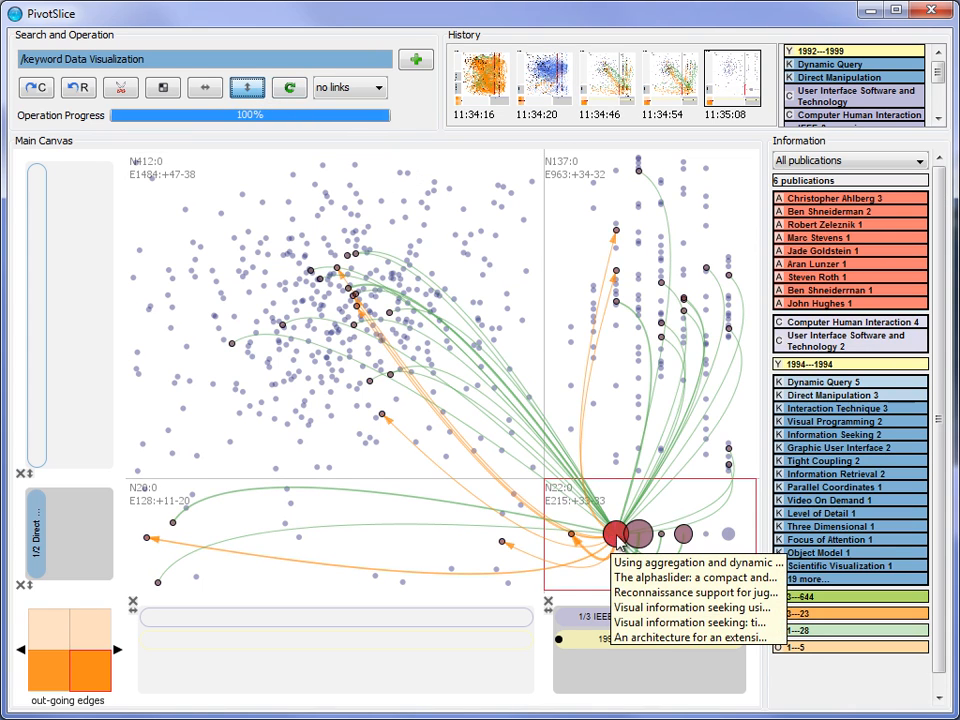
click(615, 535)
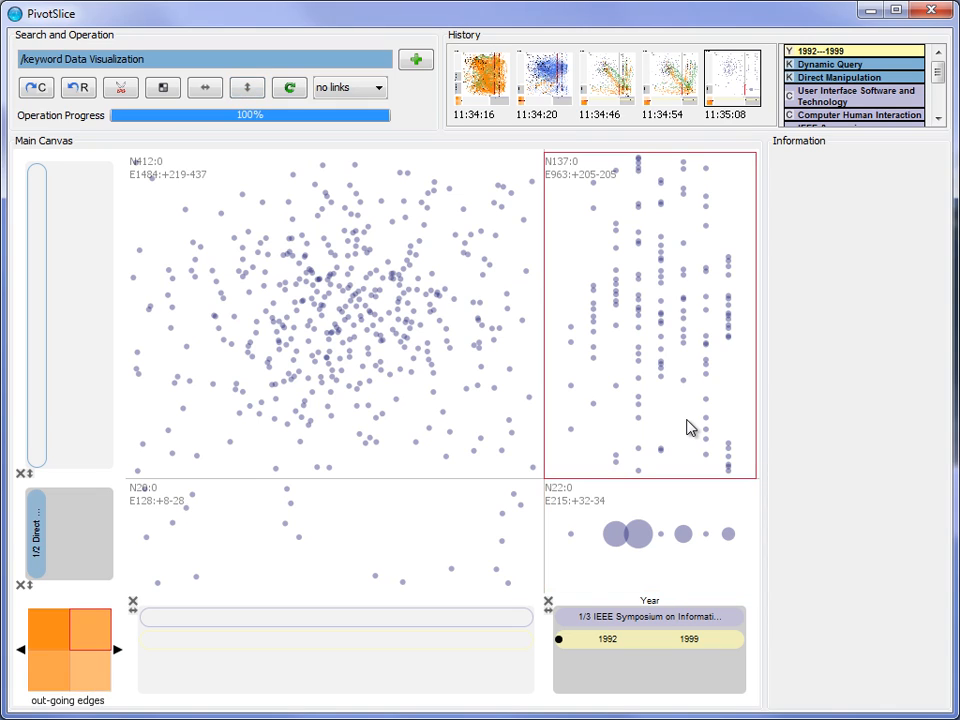
mouse_move(682, 420)
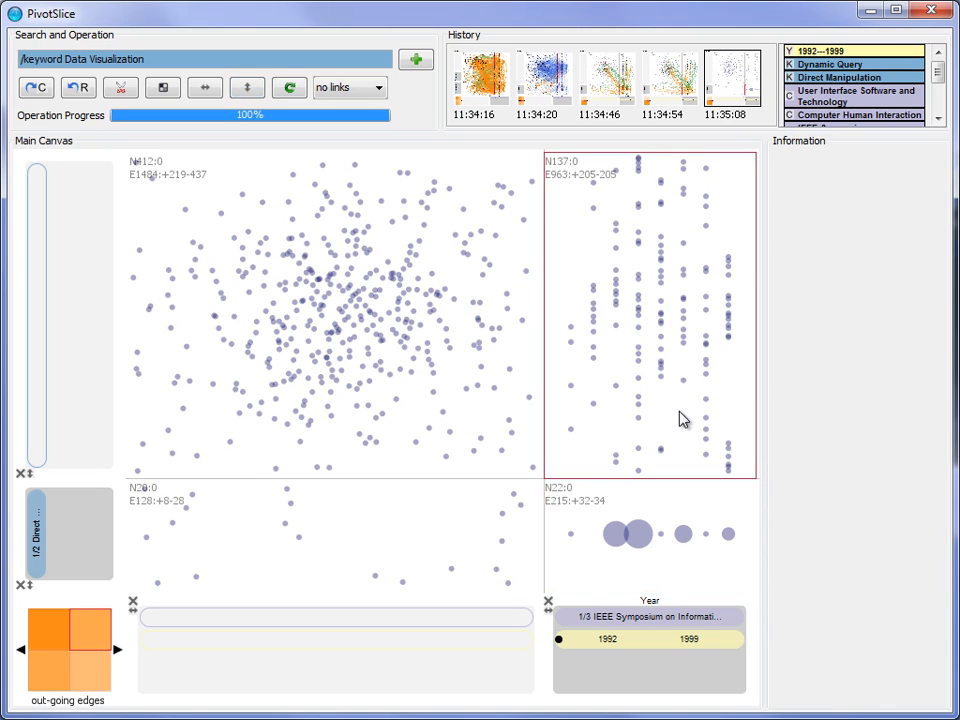
Step: Select all papers in the InfoVis-only cell and scroll down the panel
right_click(683, 418)
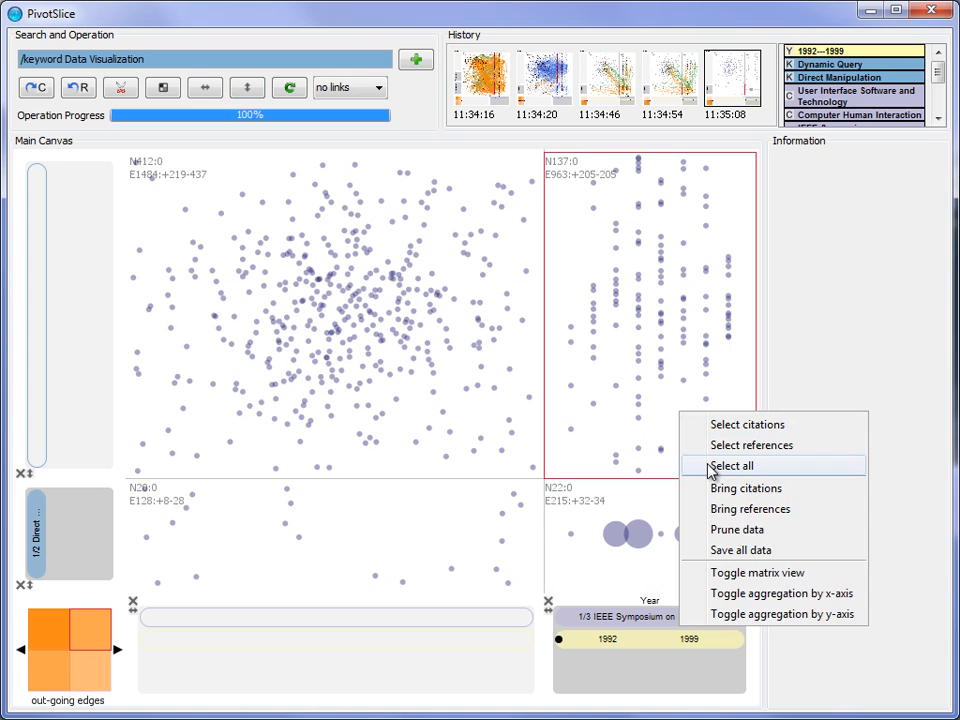
click(731, 466)
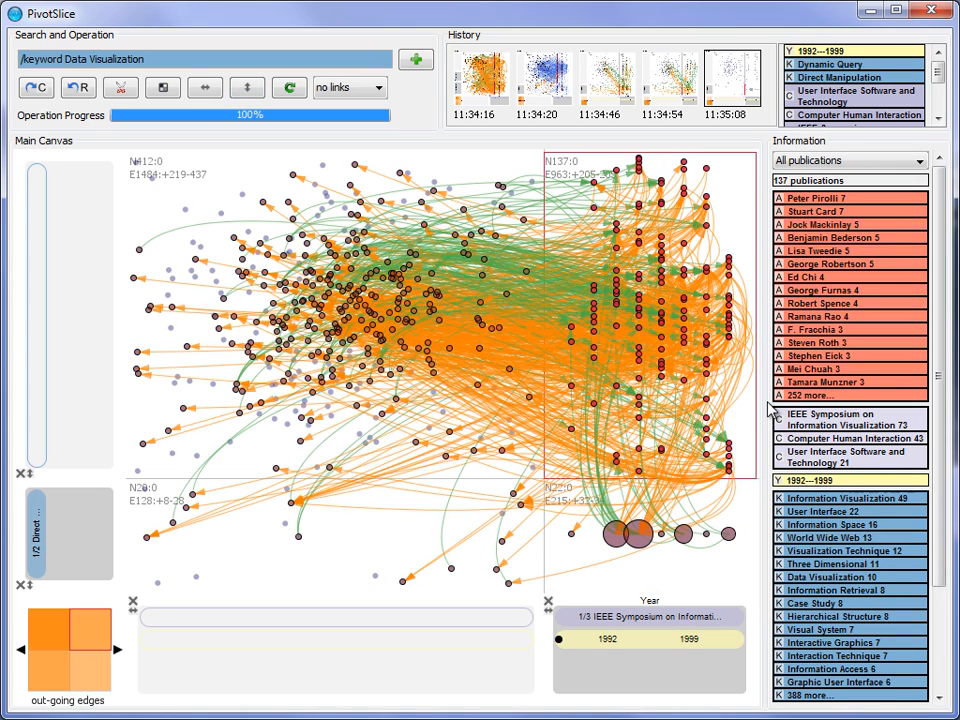
scroll(down, 3)
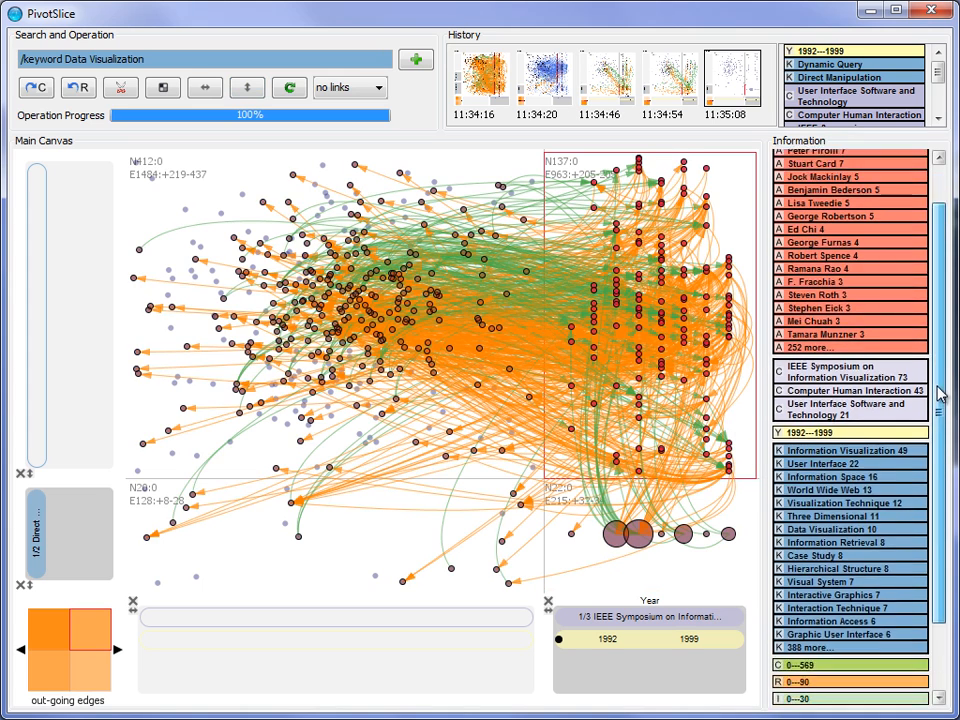
scroll(down, 3)
text(/citation 0-600)
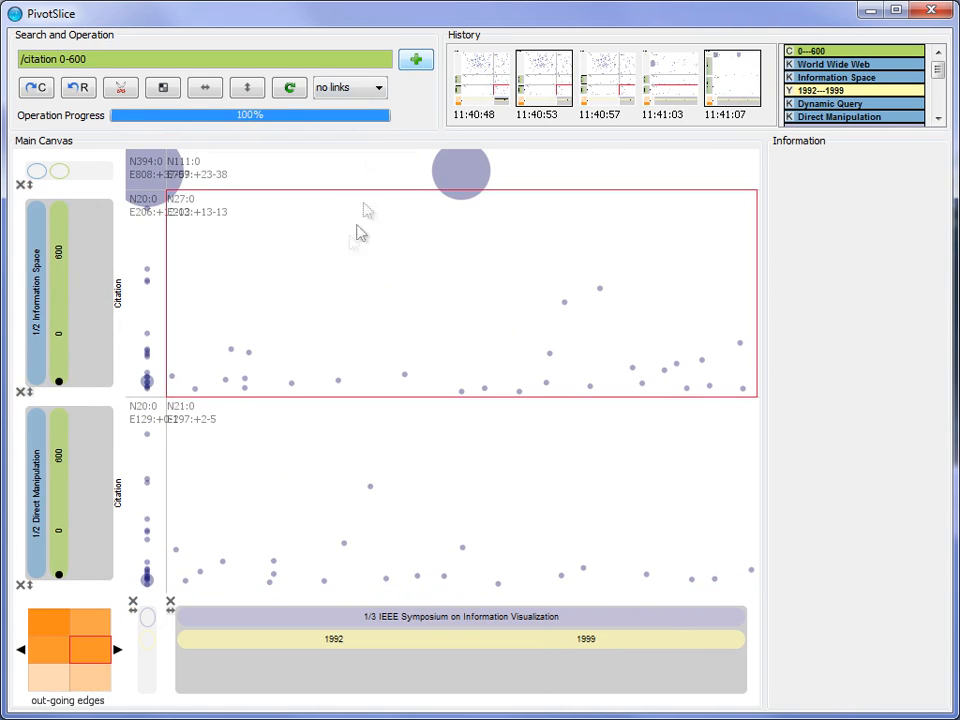
Step: Inspect papers such as 'Dynamic Queries for Visual Information Seeking' and display all citation links
click(370, 487)
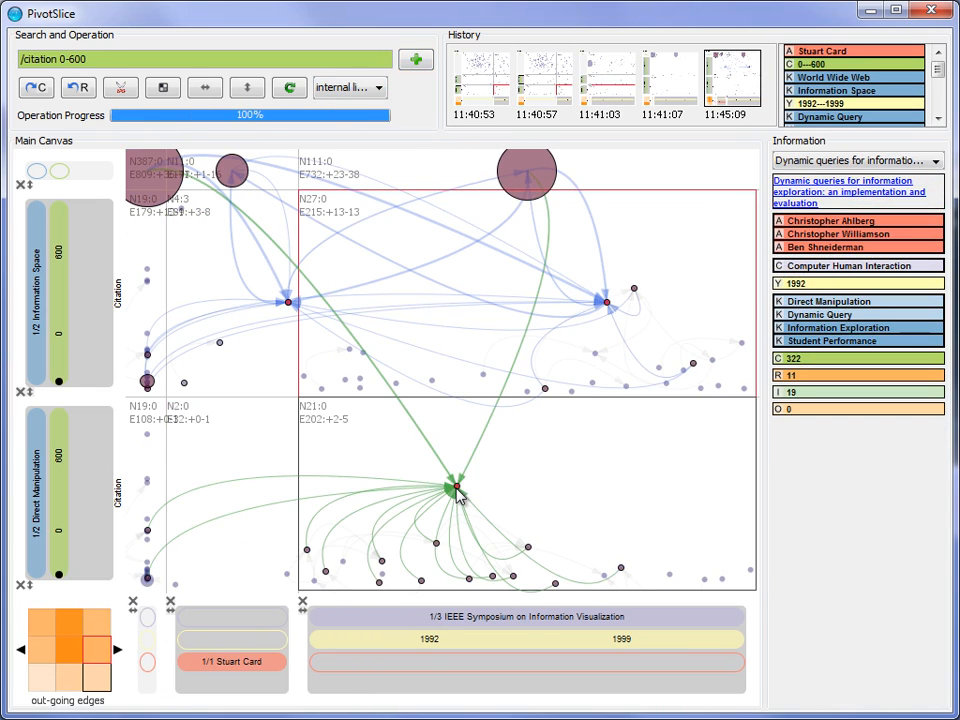
click(528, 548)
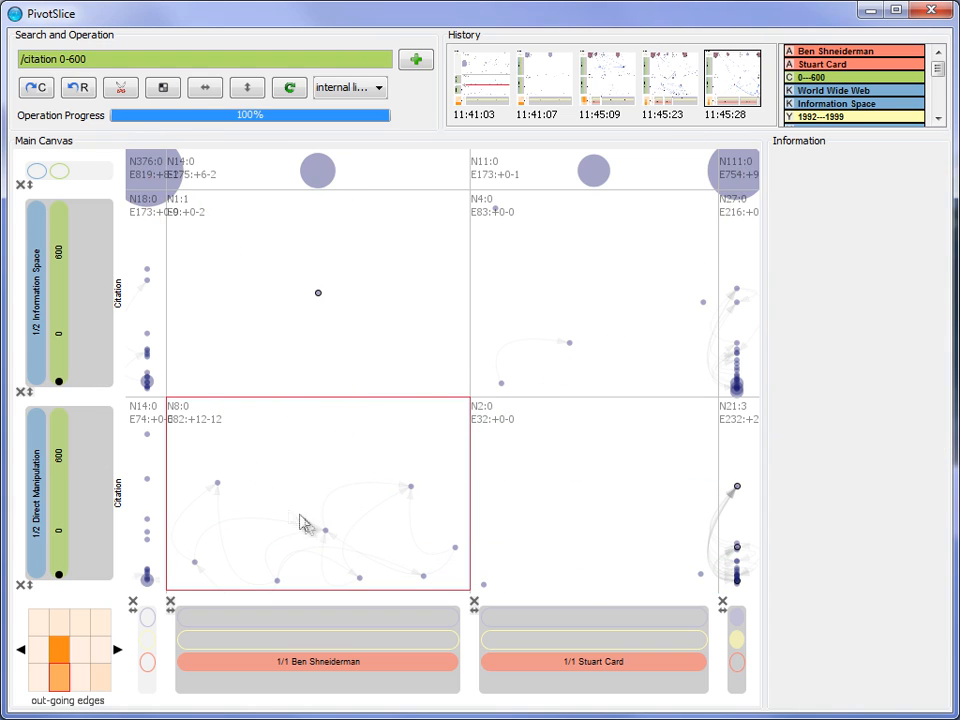
click(318, 293)
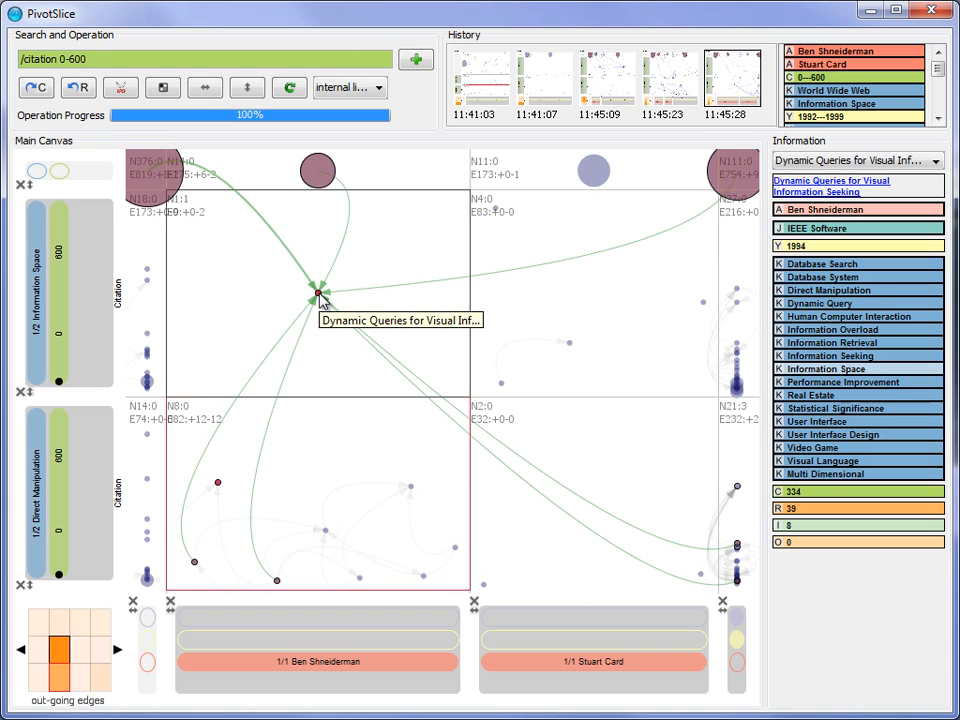
click(348, 87)
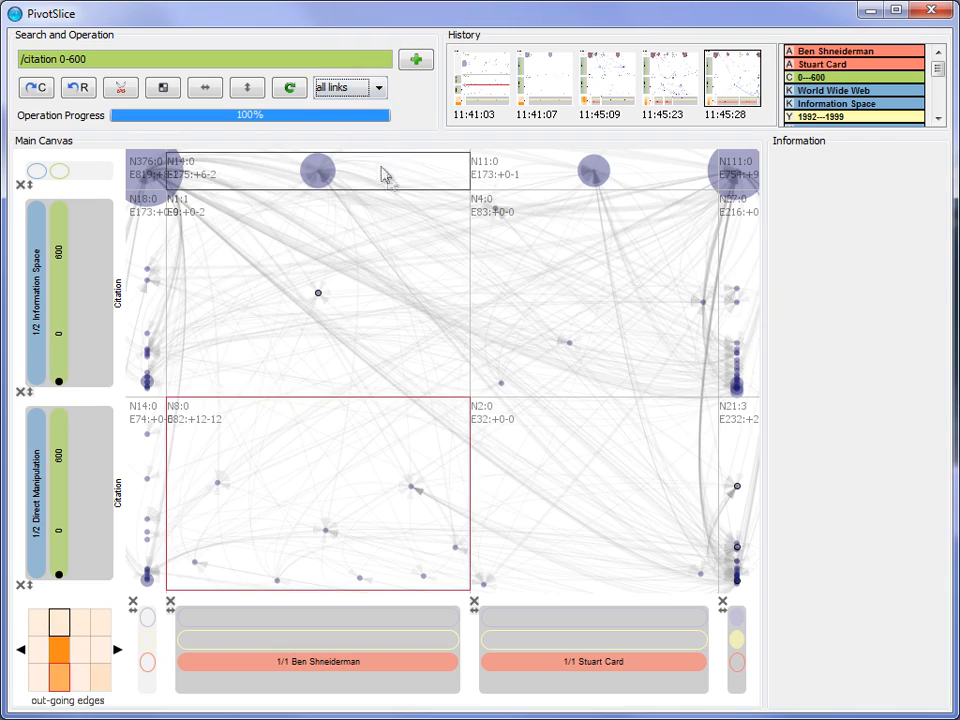
click(319, 661)
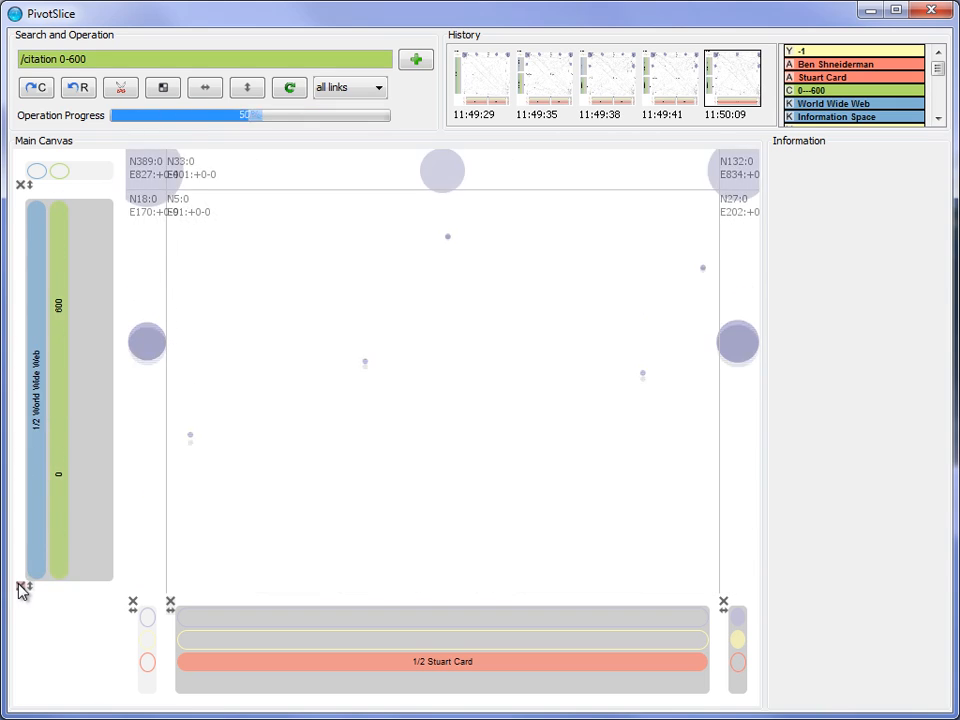
Step: Remove the World Wide Web row filter and prune the dataset to the visible papers
click(120, 88)
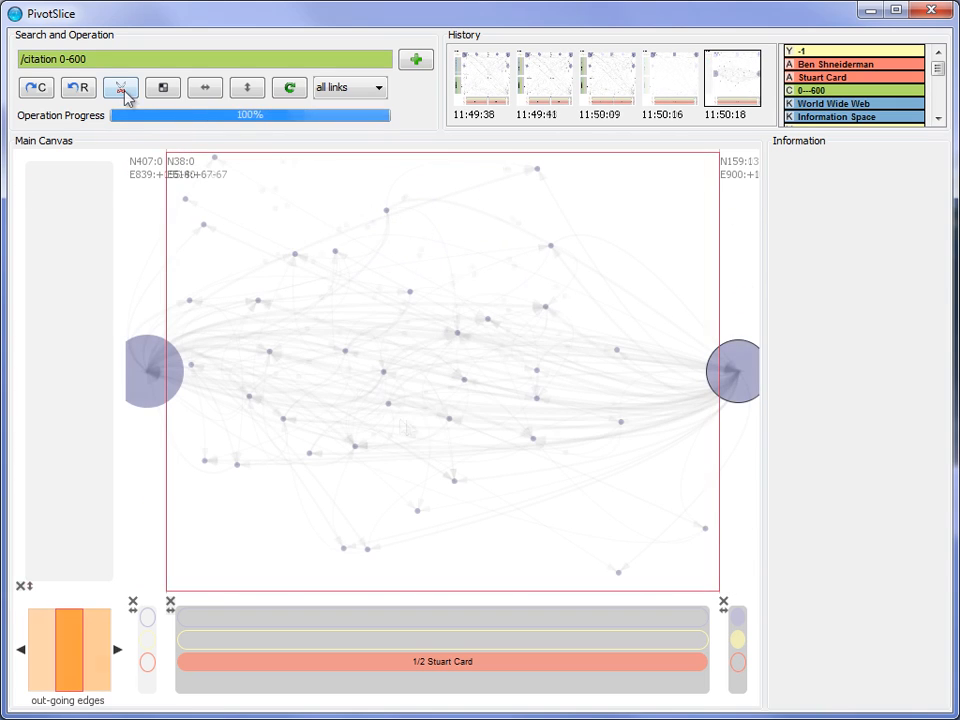
click(120, 87)
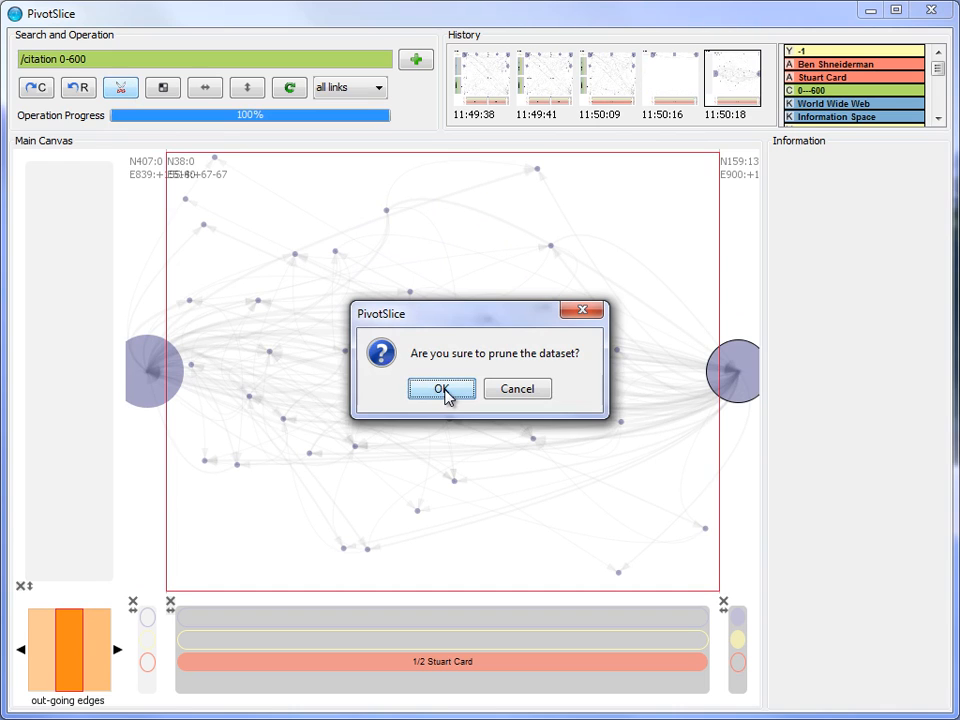
click(441, 388)
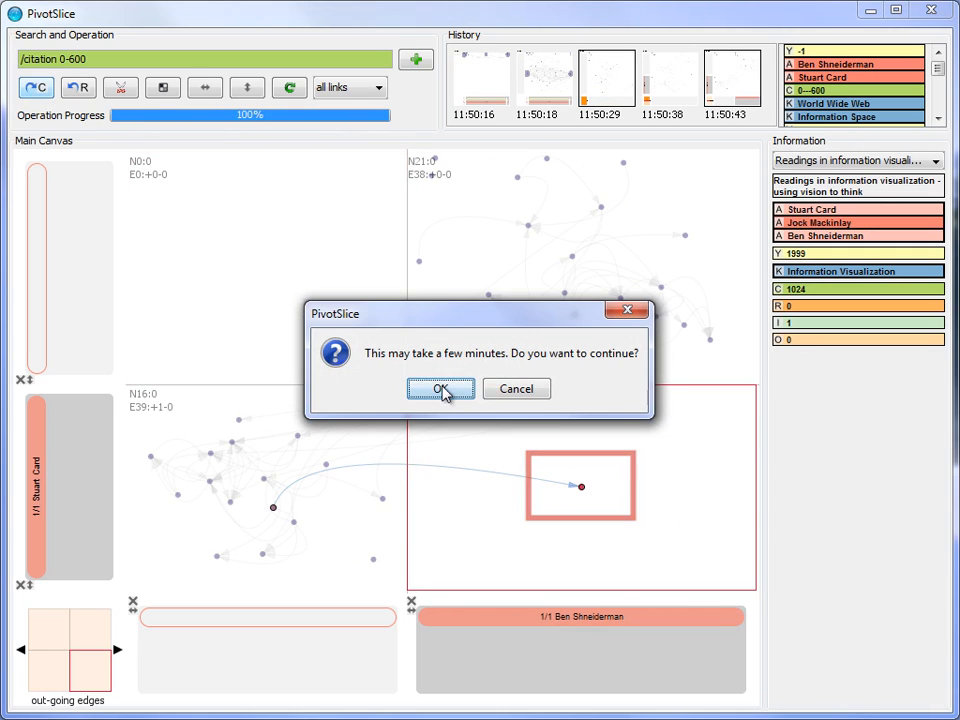
Step: Agree to continue the lengthy citation operation and begin picking direct manipulation results
click(441, 388)
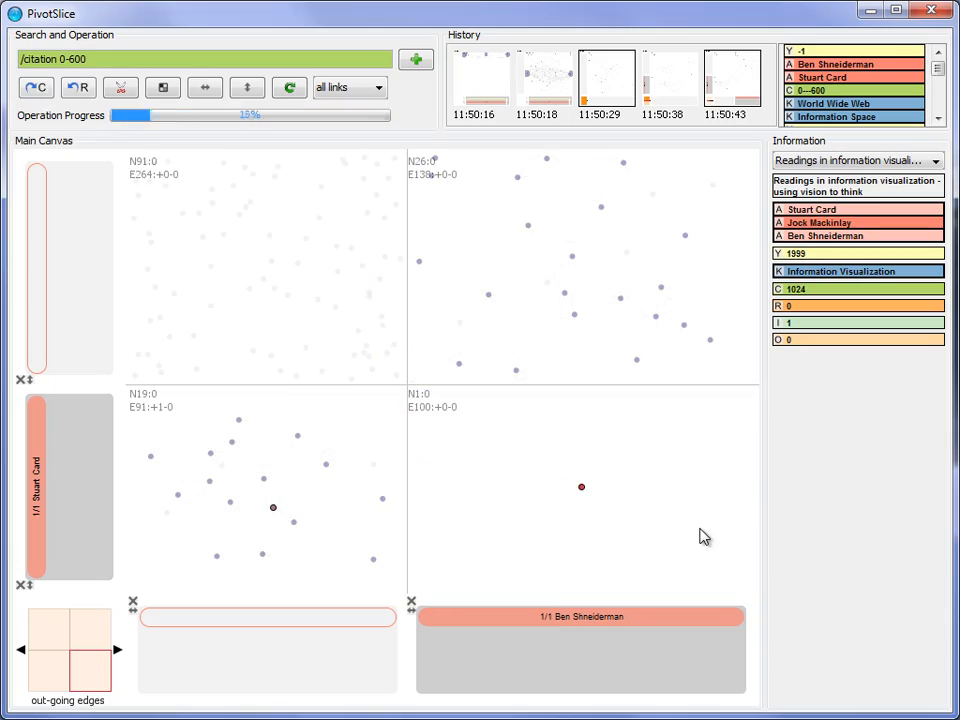
click(581, 487)
text(direct manipulation)
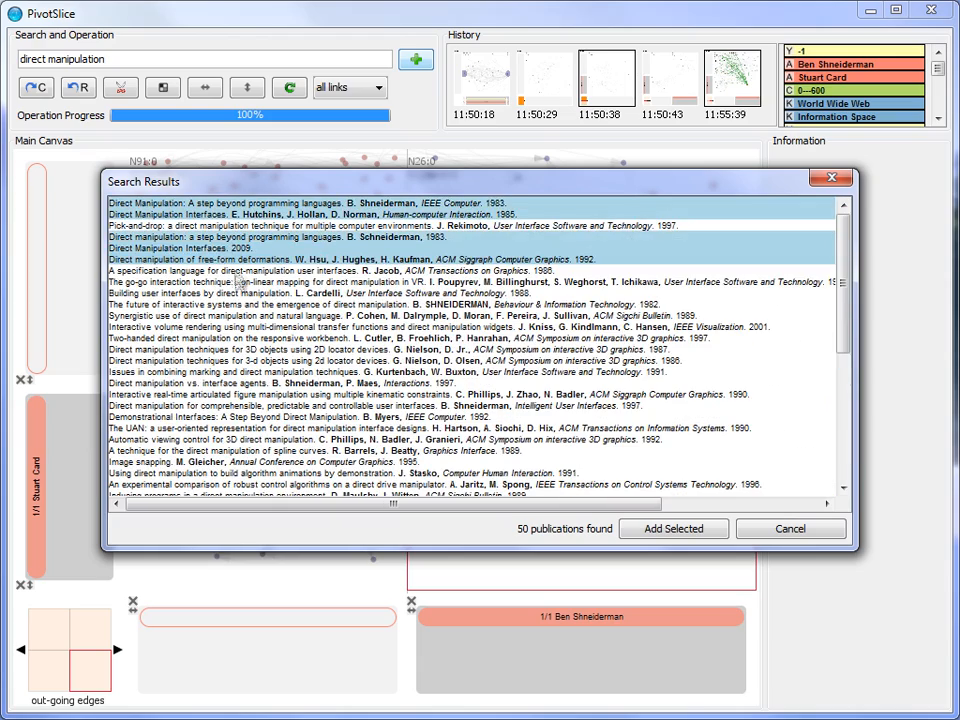
Step: Add the selected direct manipulation papers to the dataset
click(673, 528)
text(/year 1990-2010)
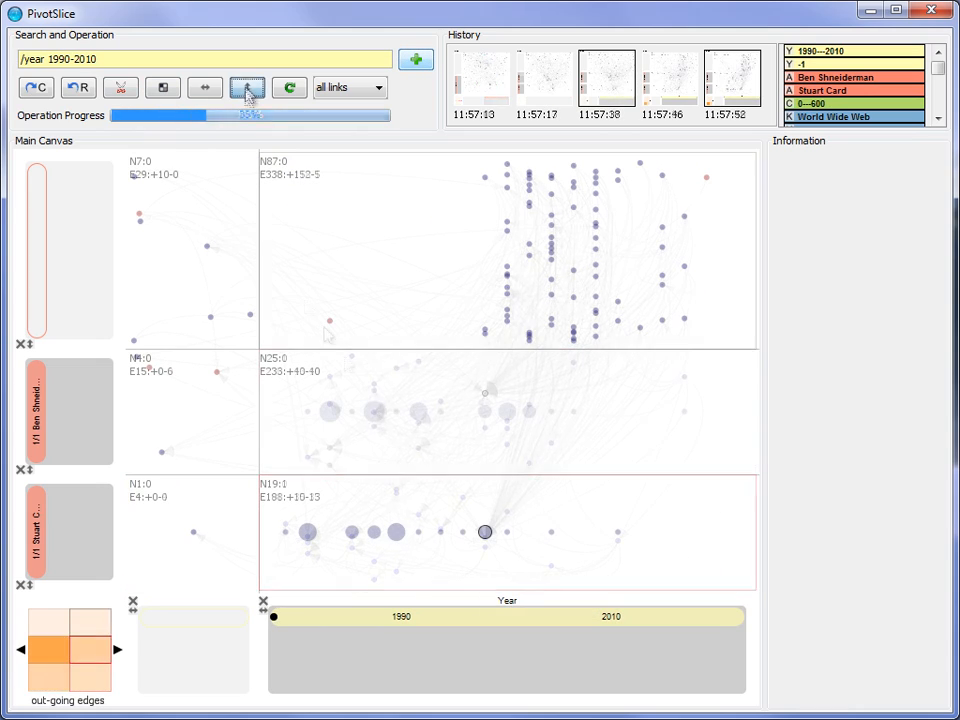
Step: Turn year bubbles back into individual papers and start searching for 'visualizati'
click(247, 87)
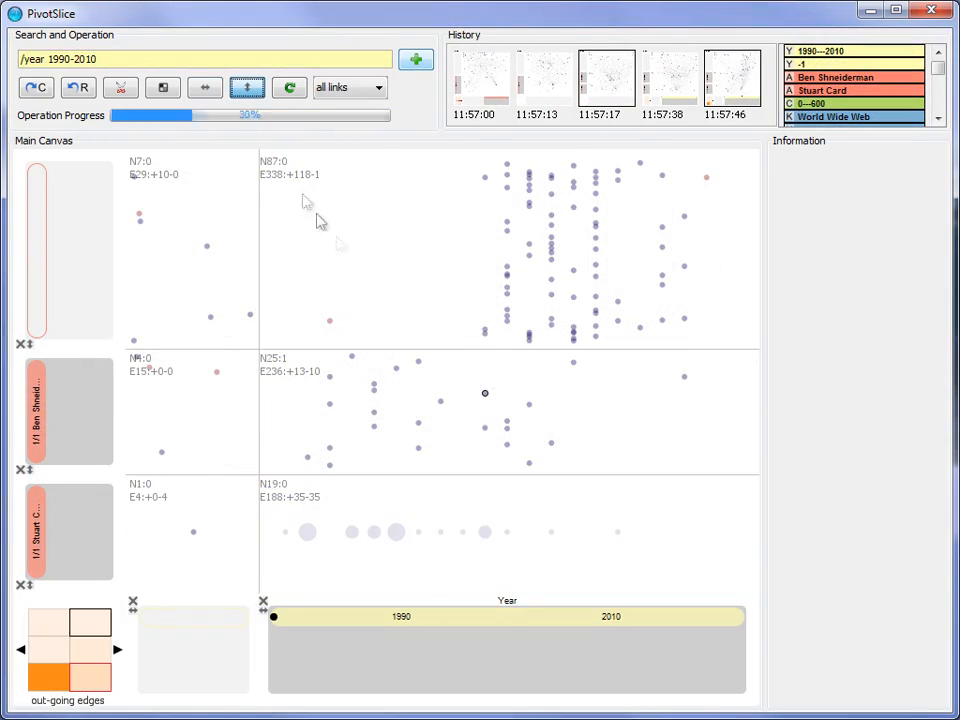
text(visualizati)
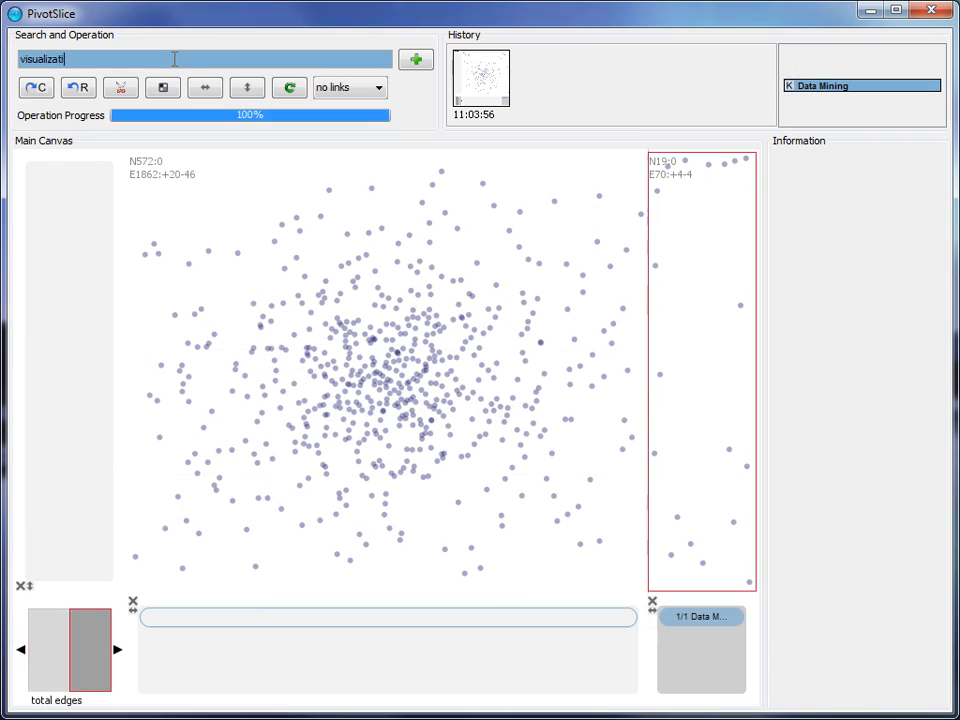